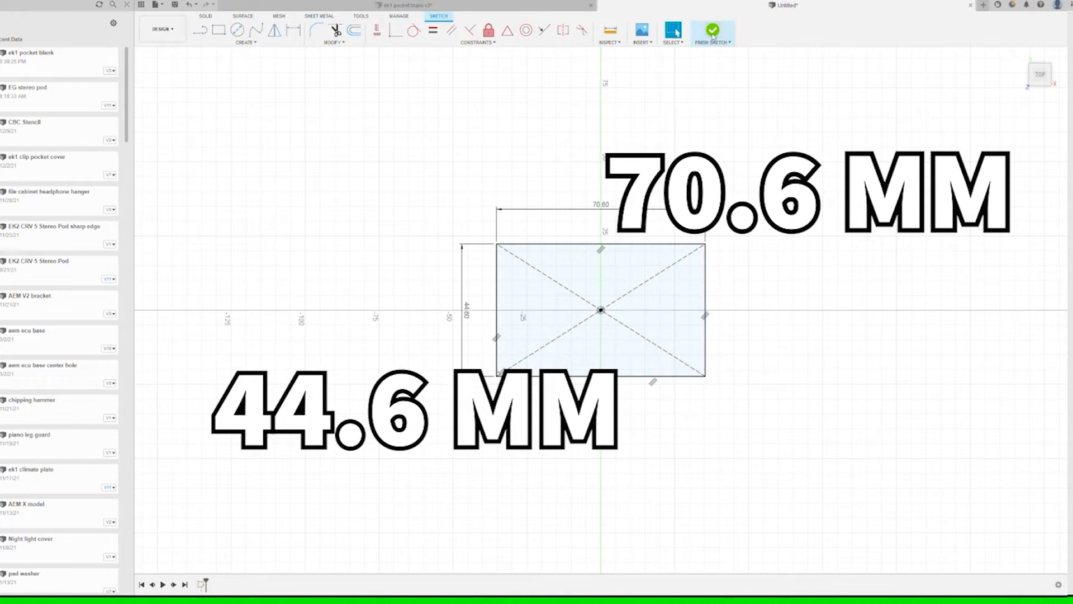
- Start the plate base sketch with a center rectangle on the origin
click(712, 29)
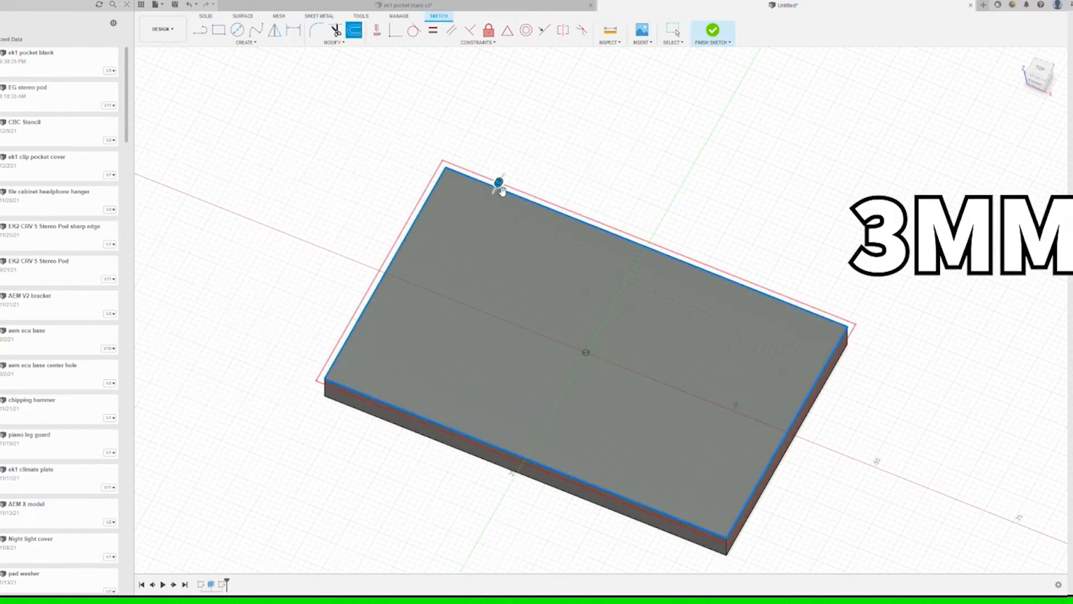
mouse_move(575, 150)
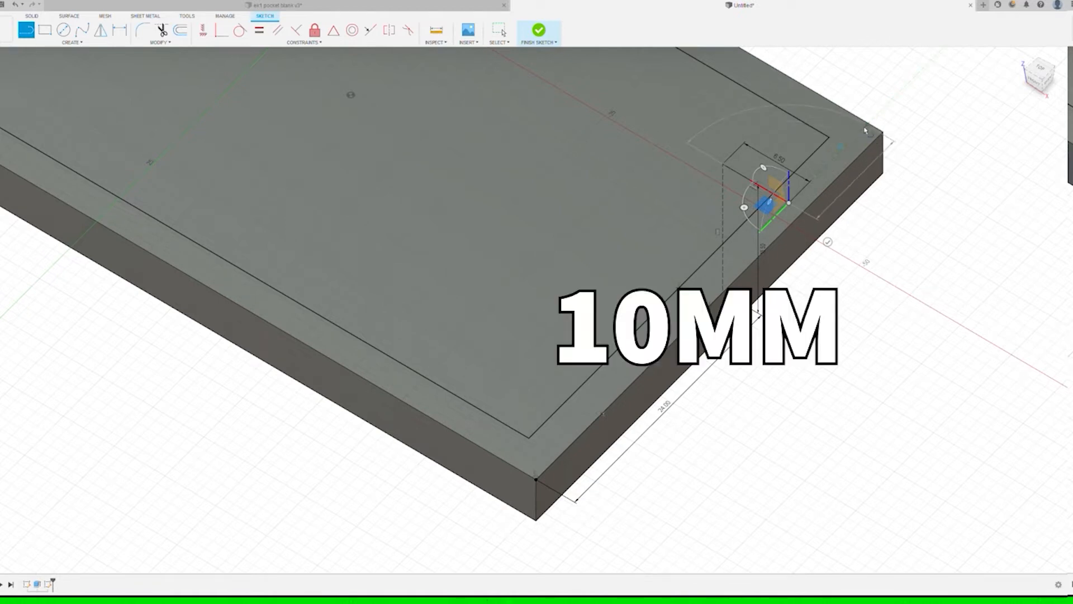
- Orbit down onto the plate corner and start dimensioning the two circles
drag(772, 202, 852, 123)
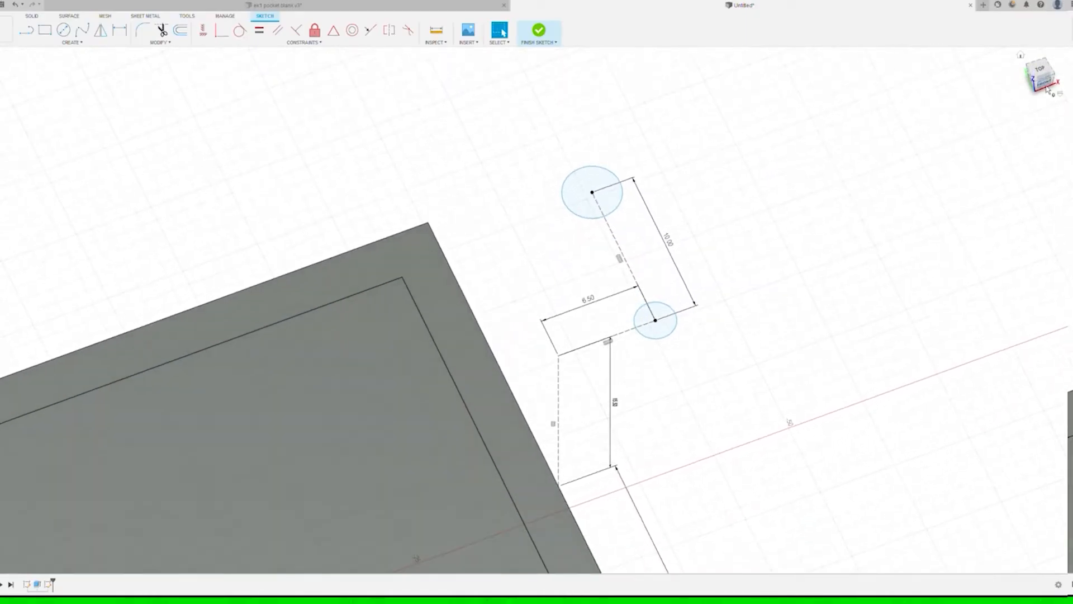
key(d)
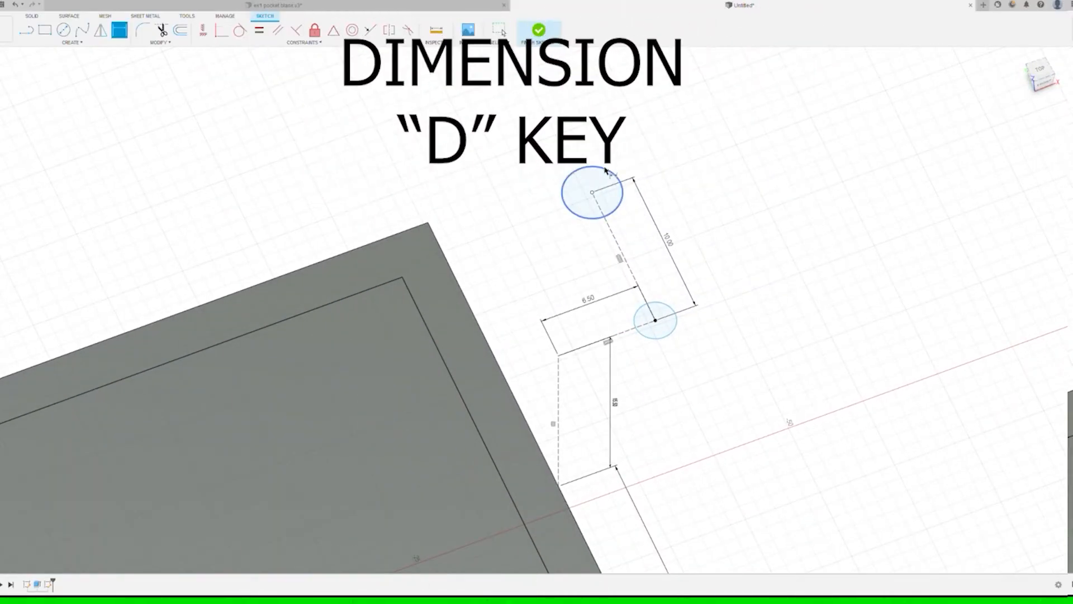
key(d)
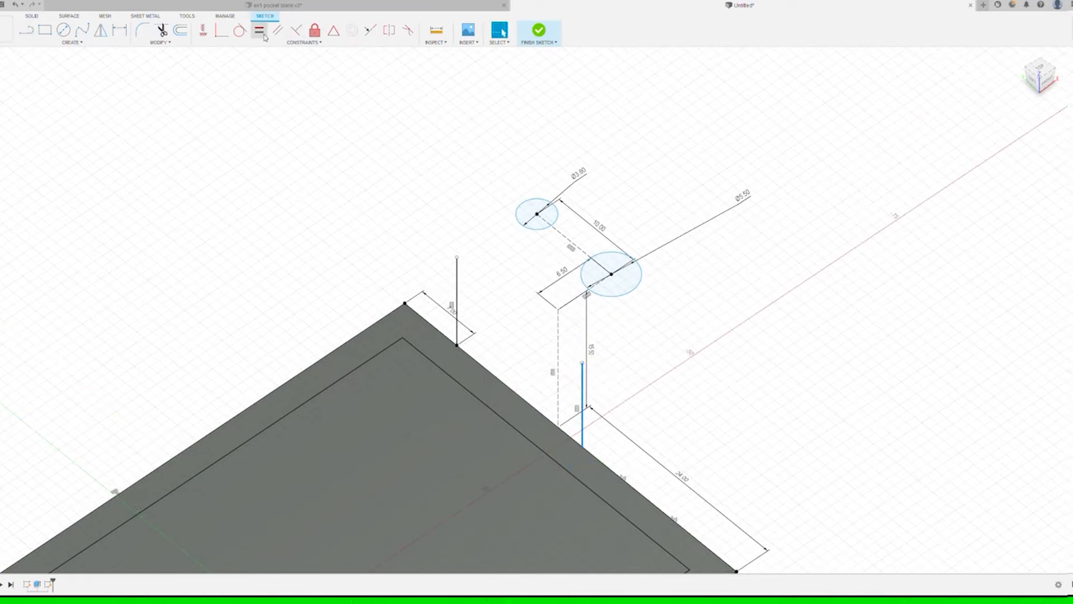
- Size the circles to Ø3.80 and Ø5.50 and add vertical lines from the plate edge
click(259, 31)
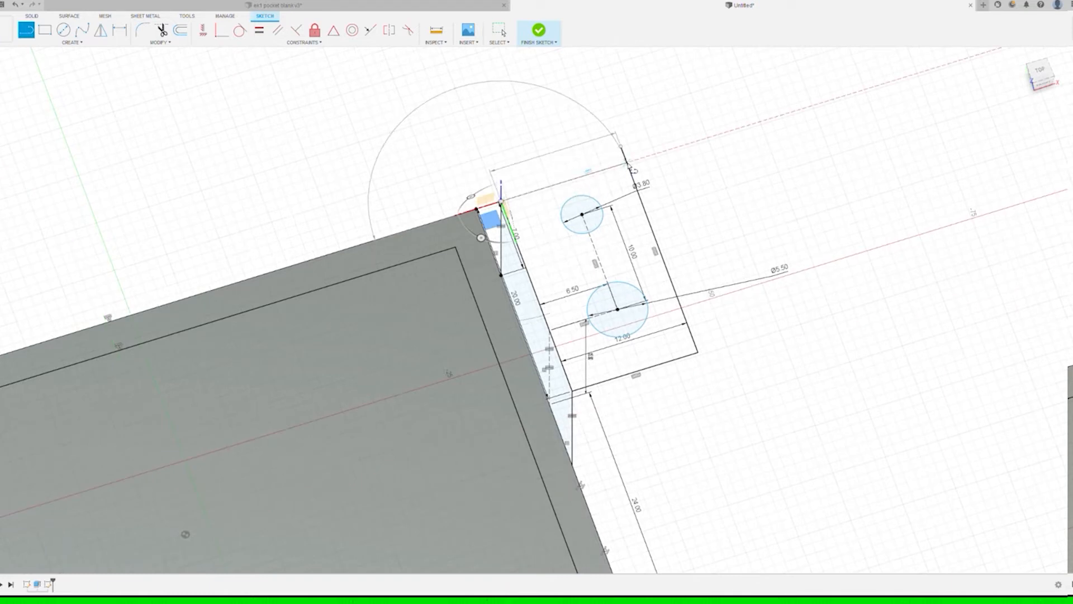
- Begin trimming excess lines around the 12 mm wide tab outline
key(t)
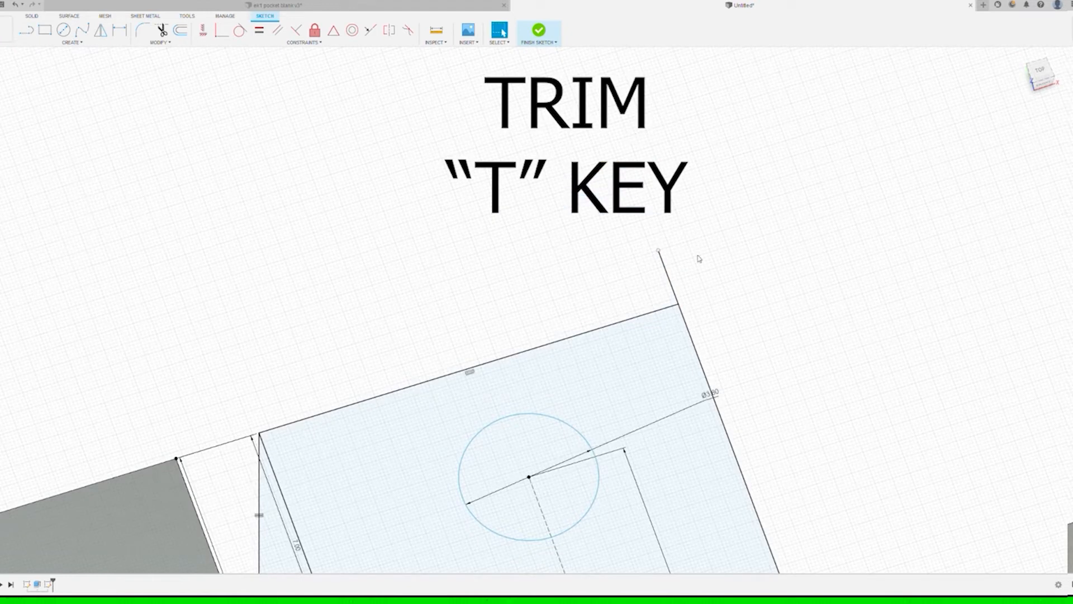
- Trim the overlapping tab sketch lines so both circles form separate profiles
key(t)
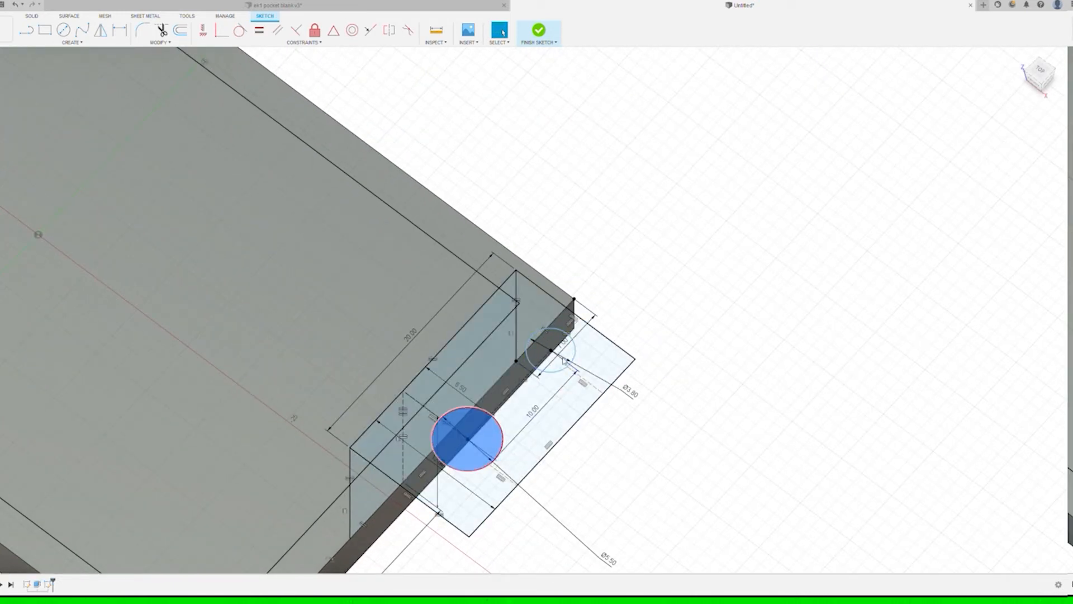
- Zoom out to show the whole plate and both end tabs
drag(469, 439, 551, 350)
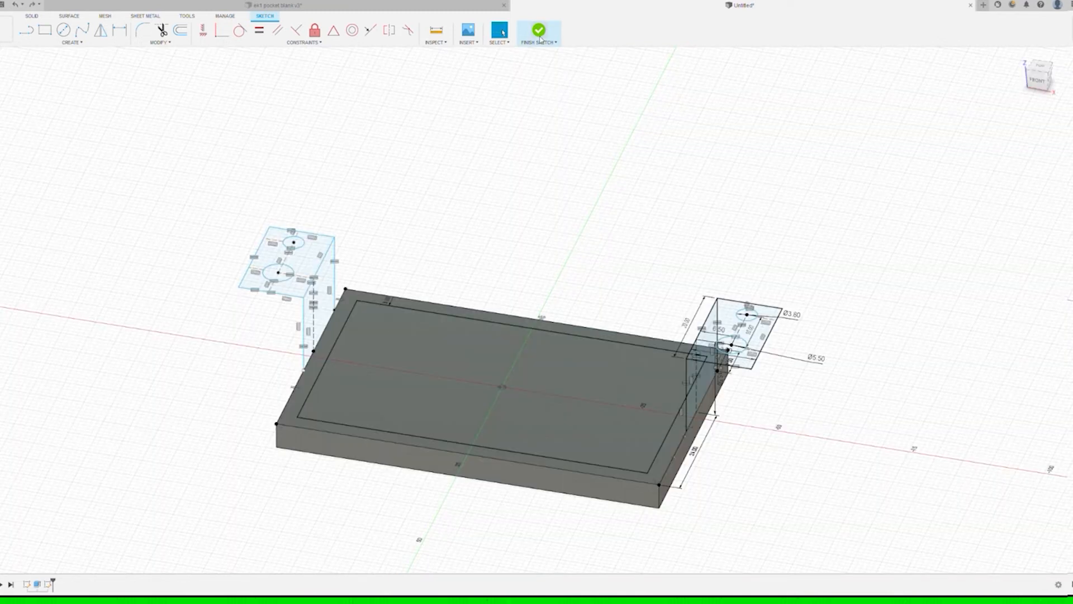
- Finish the tab sketch to extrude the upright tab walls
click(539, 28)
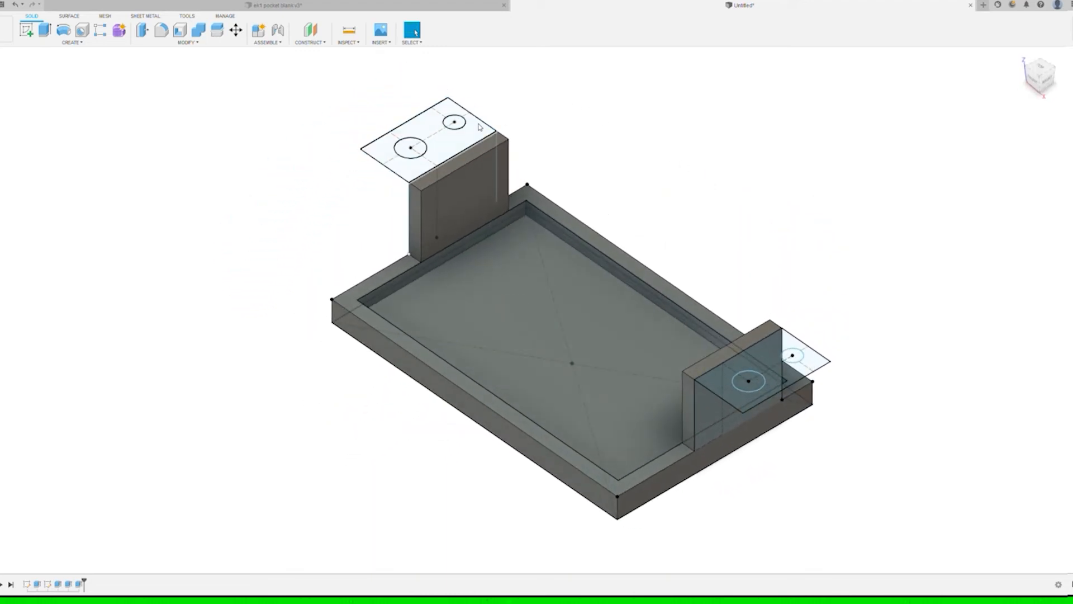
- Extrude the drilled top flange profile with its two holes
click(433, 140)
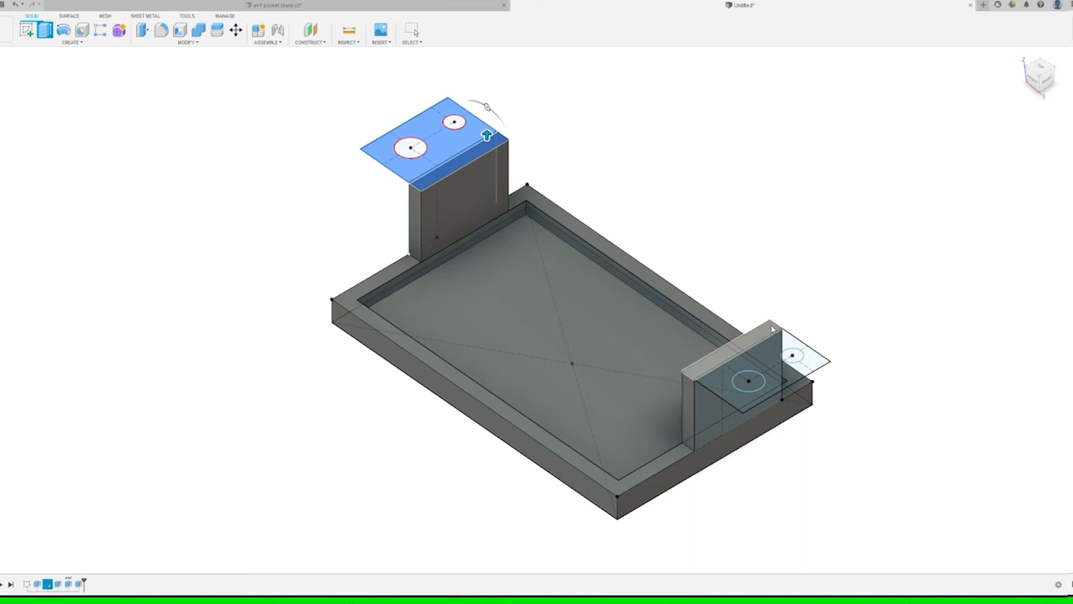
click(744, 380)
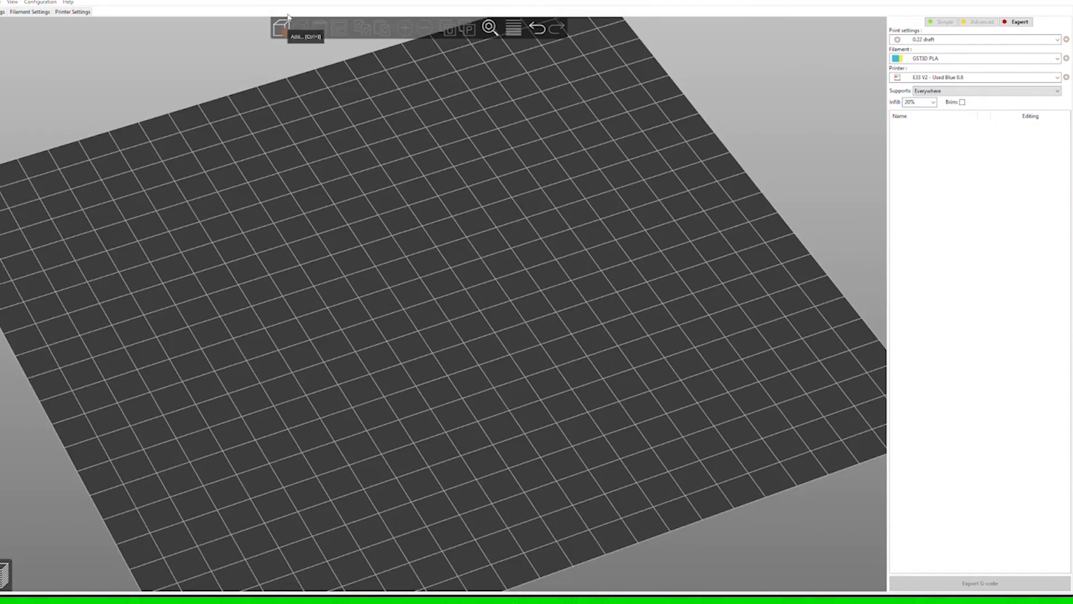
- Import the bracket STL and slice it with supports under both tabs
click(283, 27)
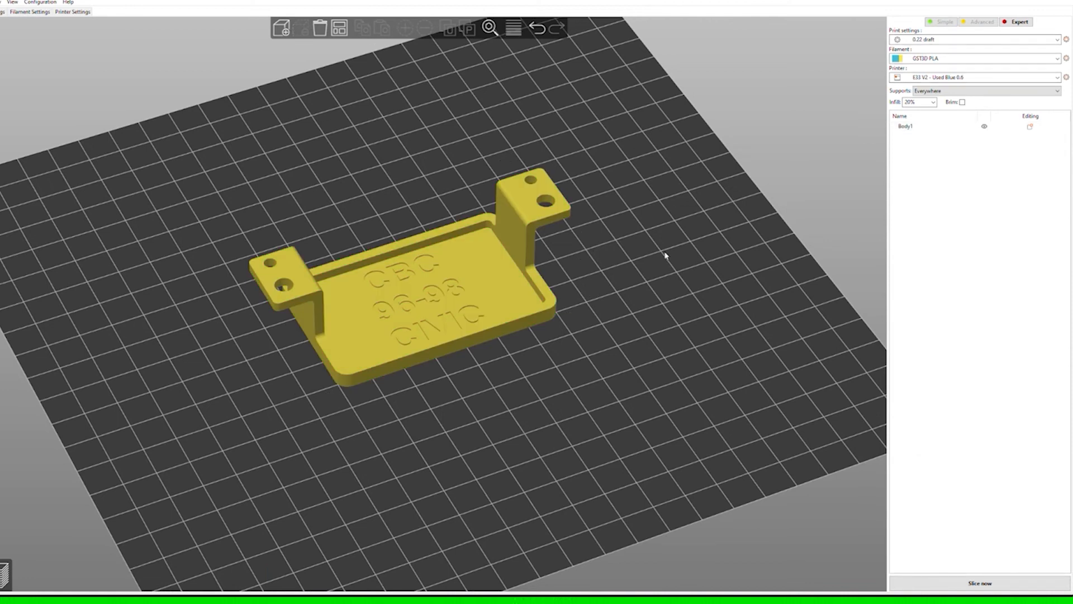
click(980, 583)
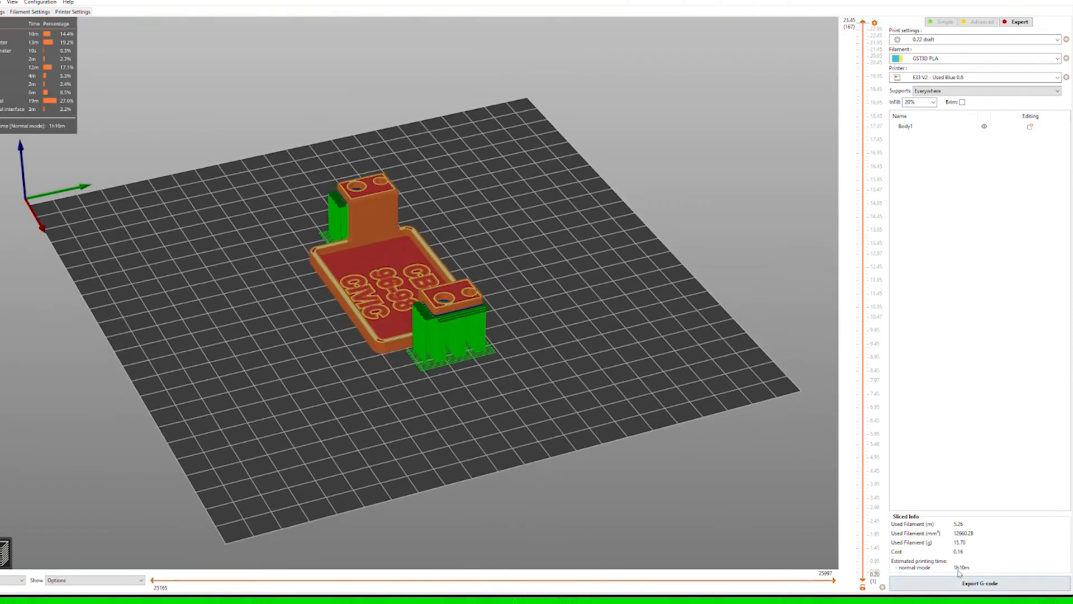